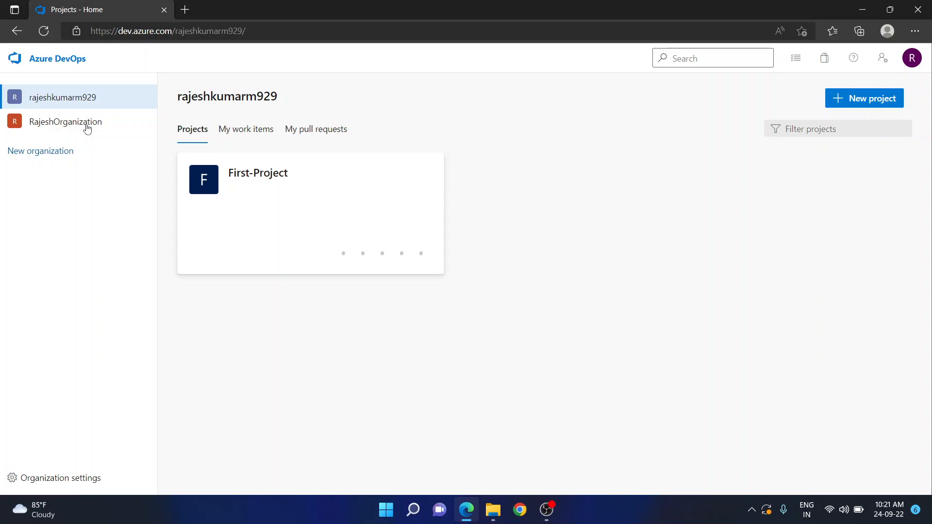
mouse_move(213, 171)
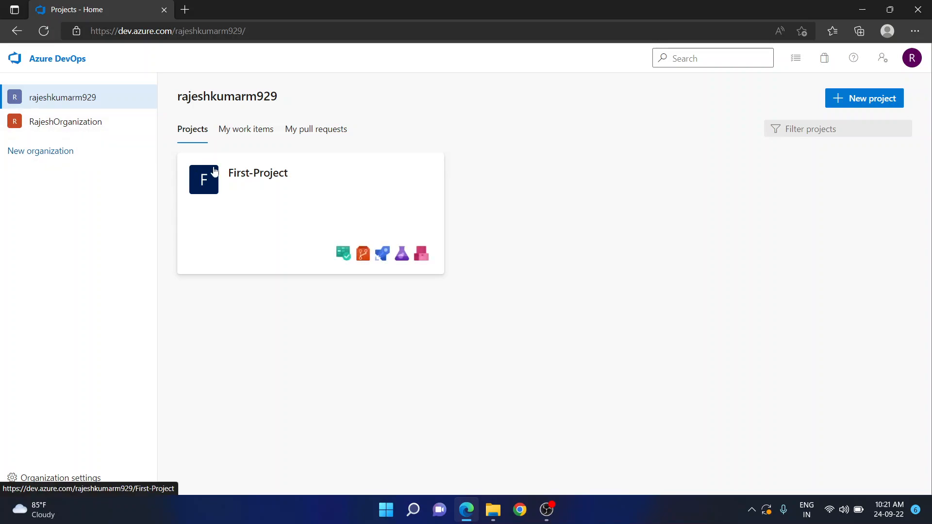
- Show First-Project's available new work item types: only Epic, Issue and Task
click(257, 173)
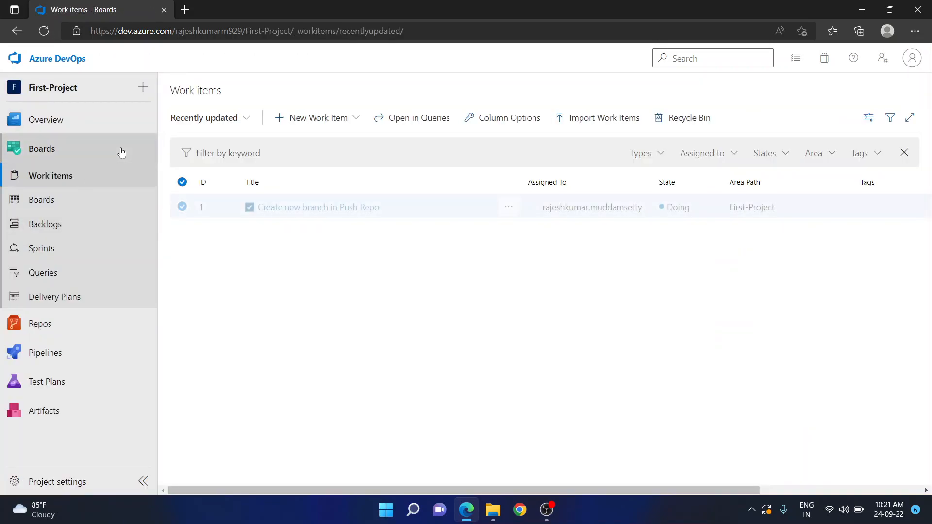
click(316, 117)
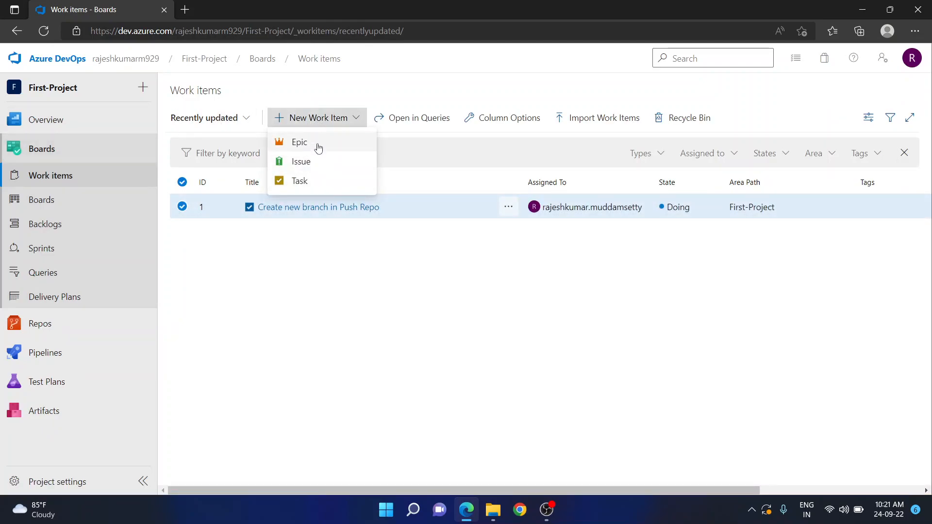
mouse_move(314, 145)
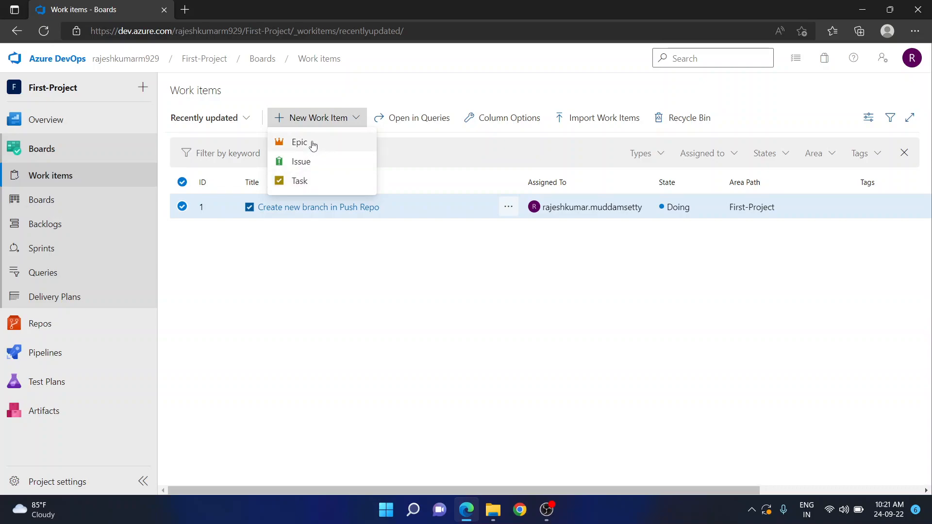
mouse_move(309, 181)
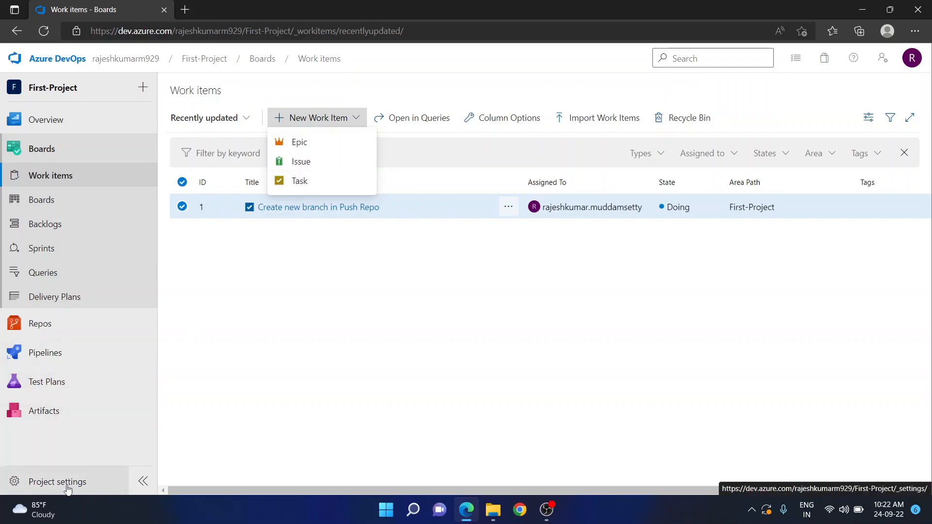
- Reach the organization settings' Process page listing all work item processes
click(56, 481)
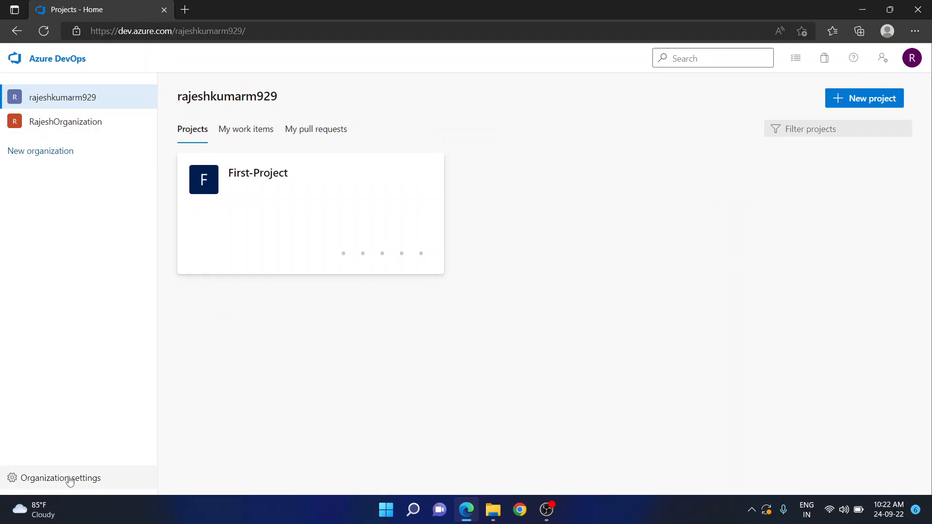
click(61, 478)
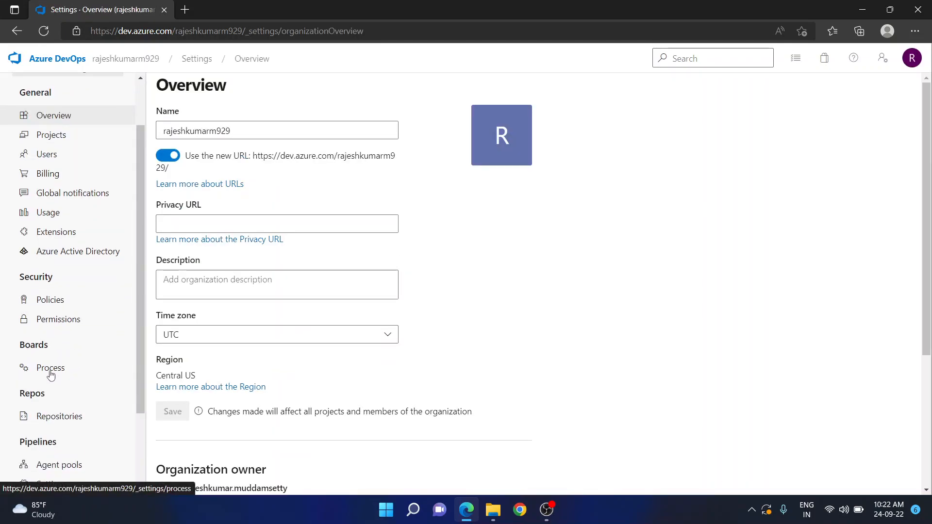
click(50, 368)
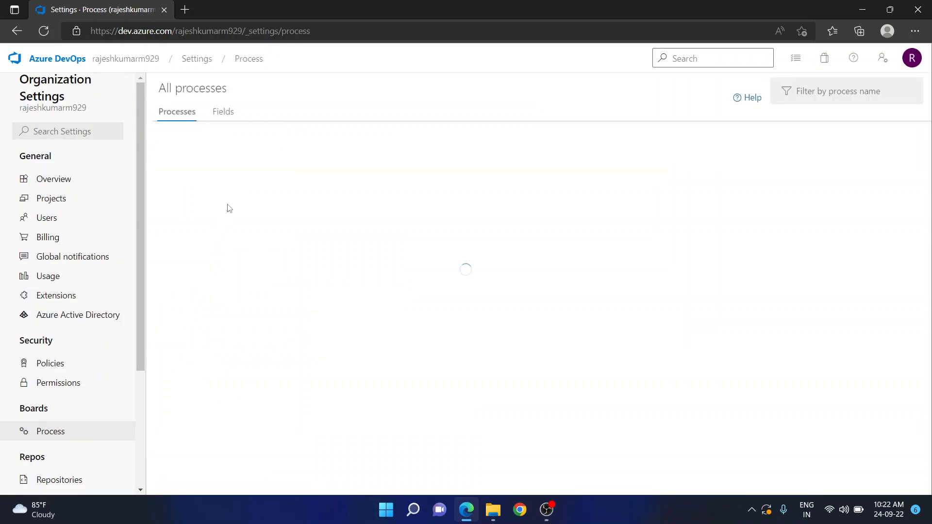
mouse_move(218, 167)
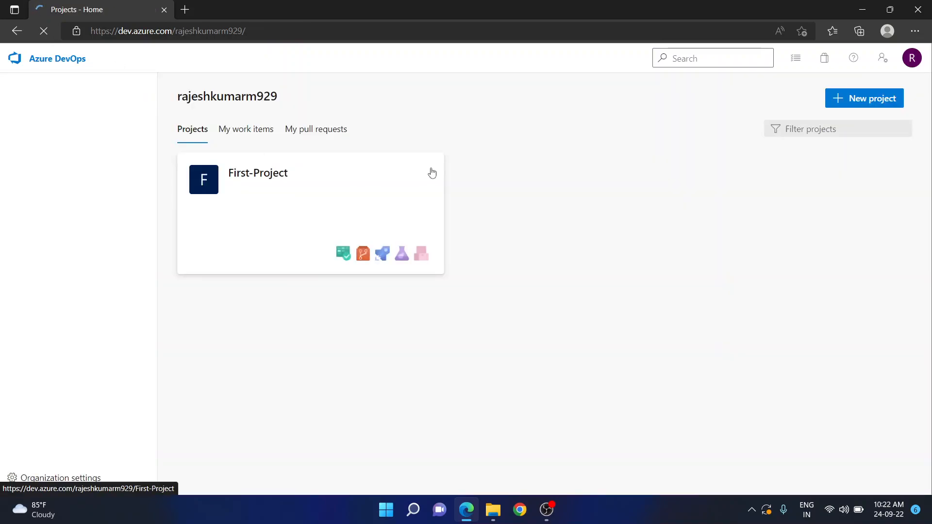
click(864, 98)
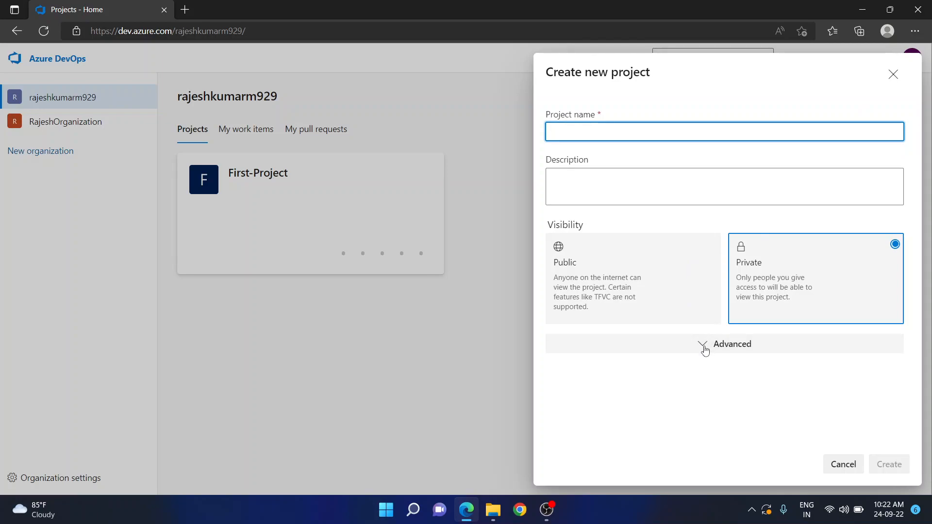
click(702, 344)
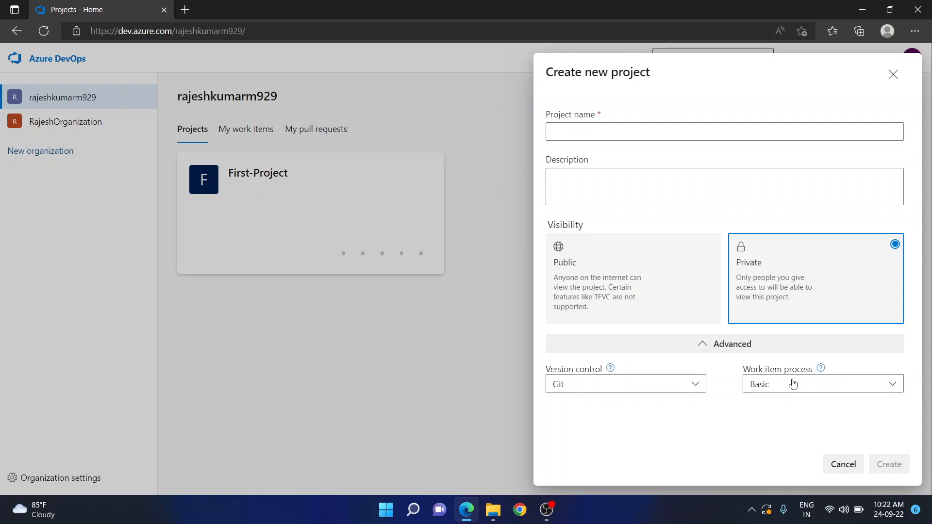
mouse_move(795, 388)
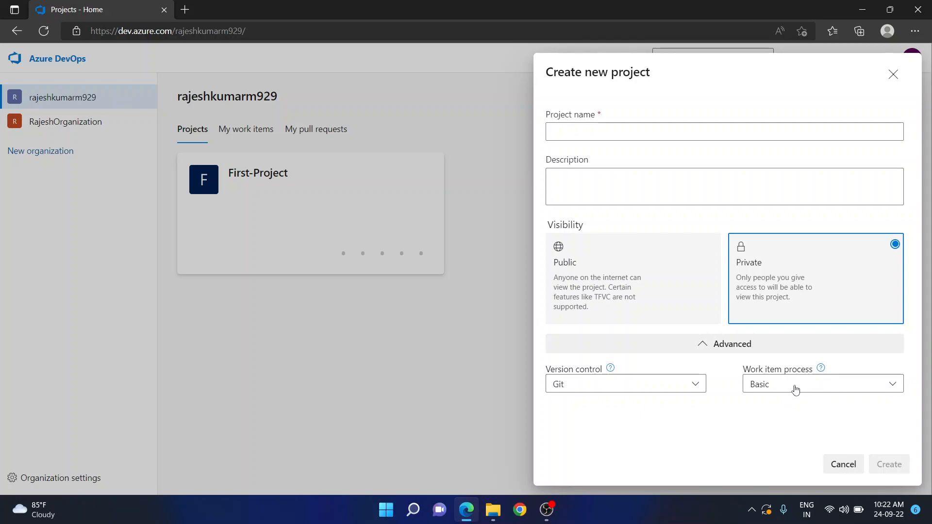
click(823, 383)
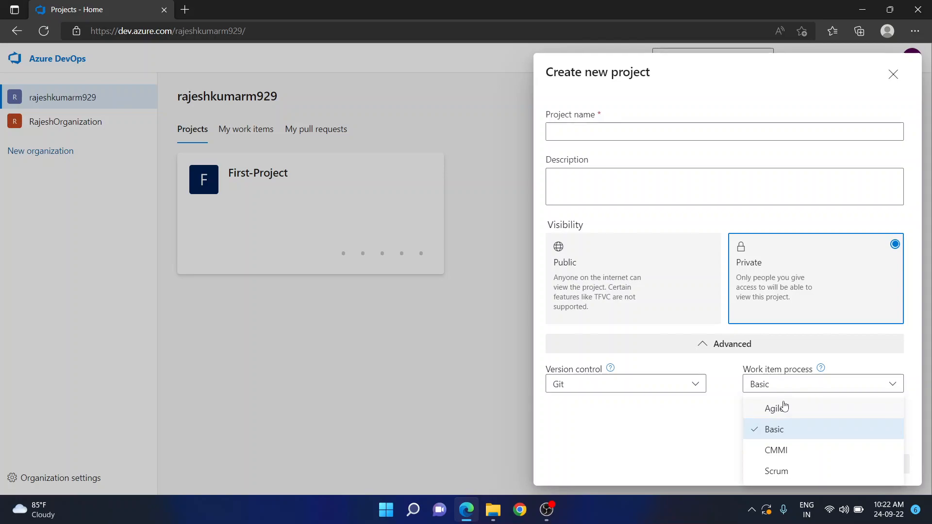
mouse_move(779, 472)
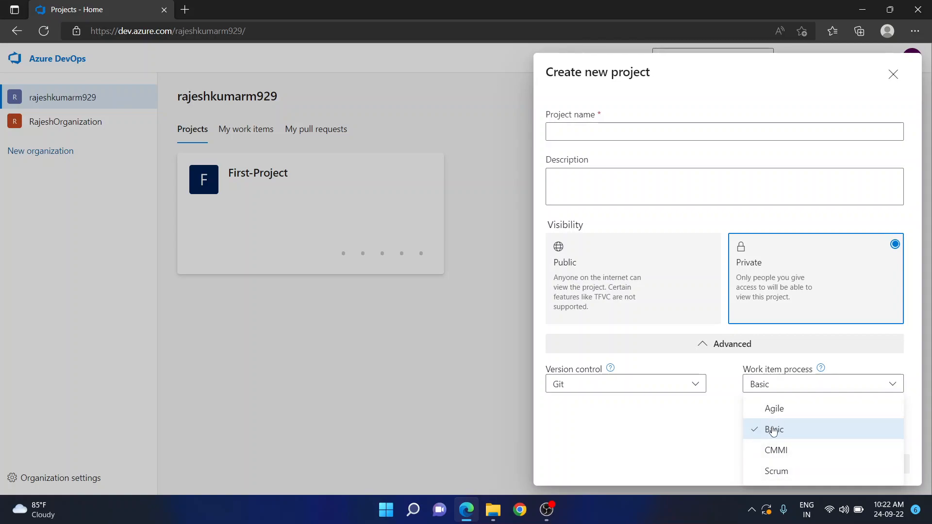
mouse_move(777, 473)
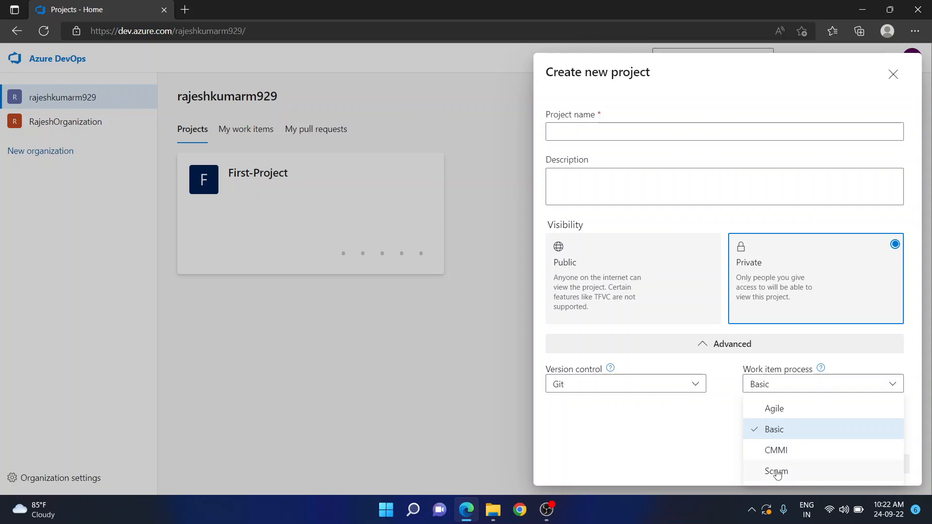
mouse_move(780, 418)
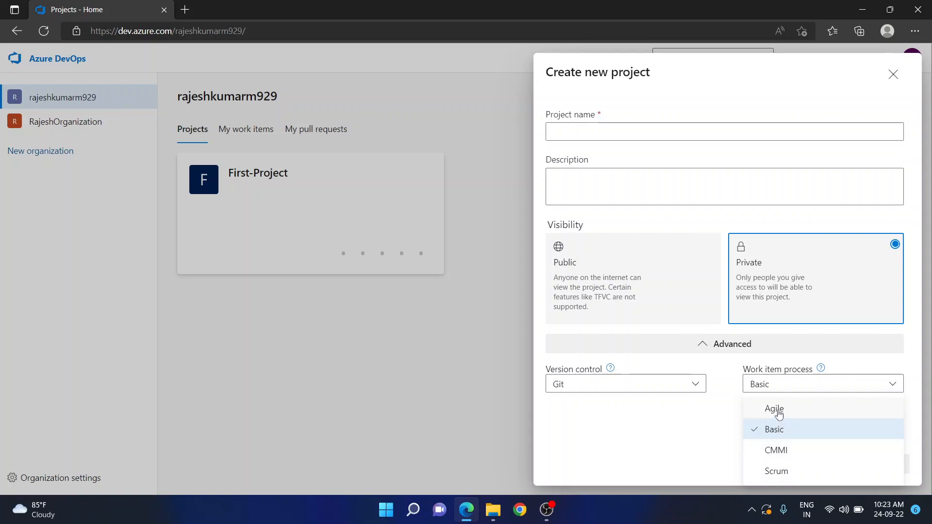
mouse_move(778, 442)
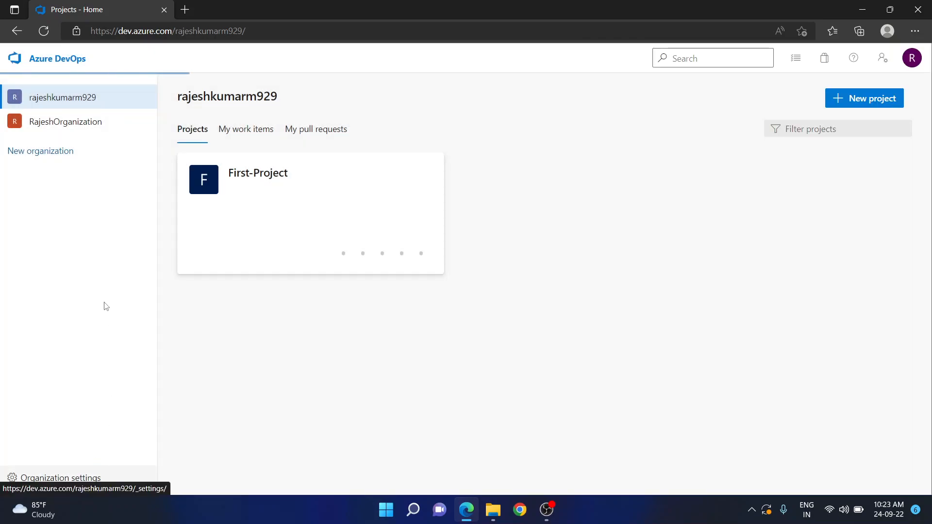
- Set Agile as the organization's default process and return to the projects page
click(60, 478)
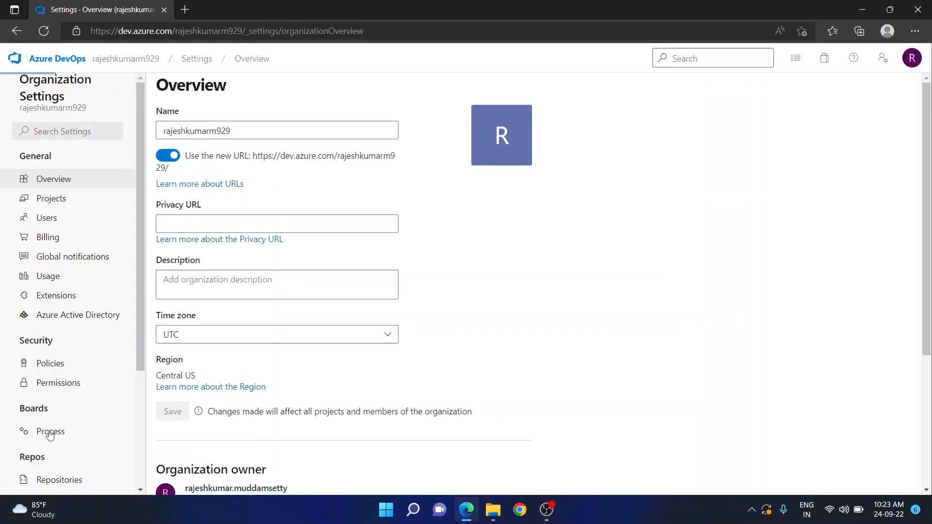
click(51, 431)
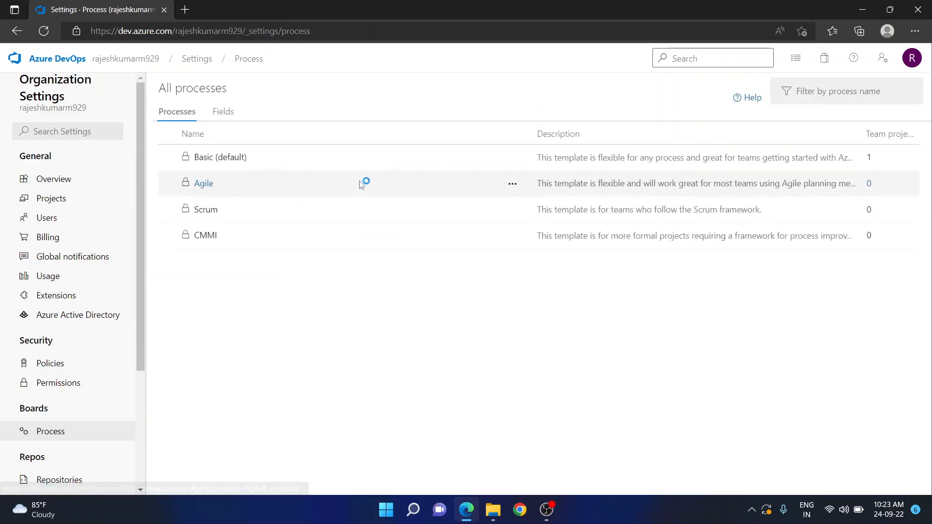
click(512, 183)
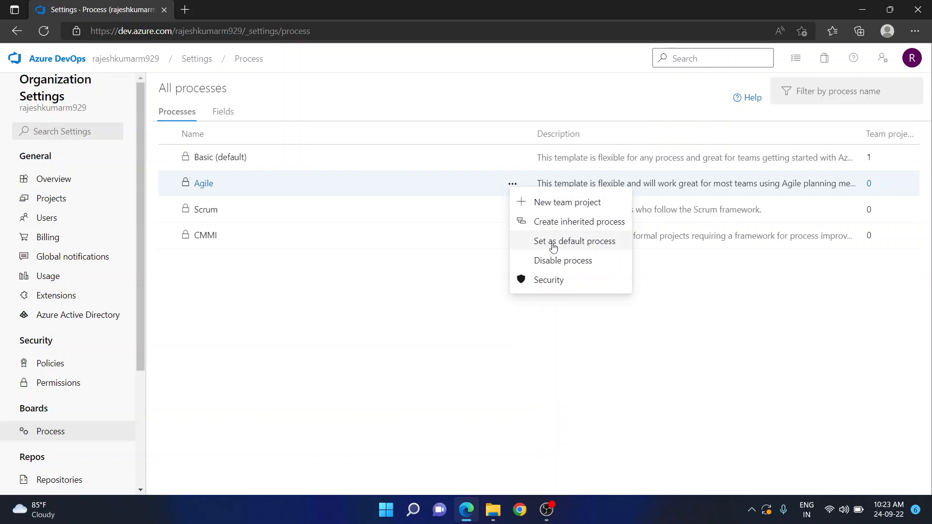
click(575, 241)
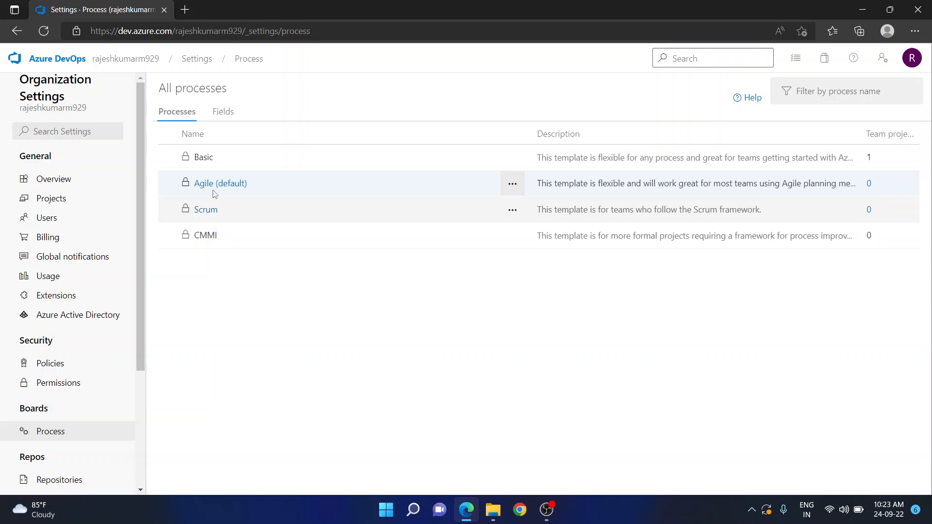
click(57, 59)
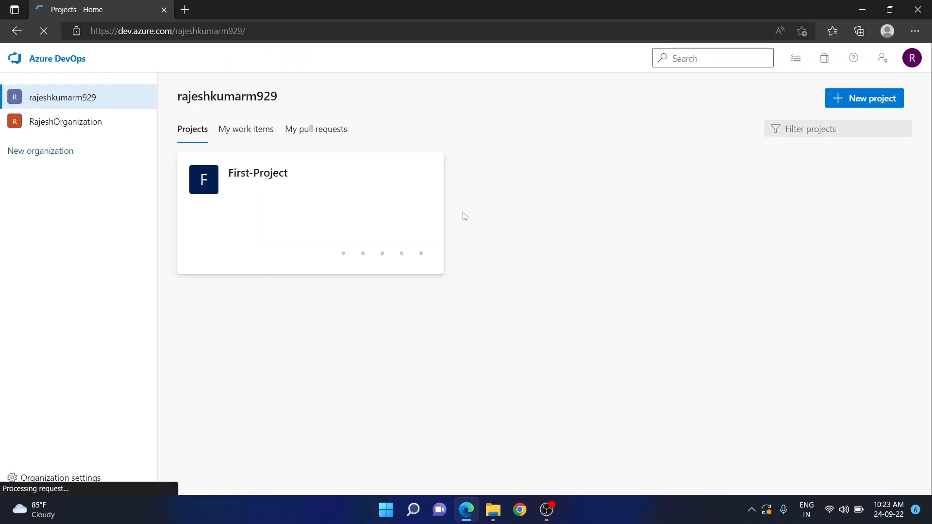
- Begin a new project and keep Agile as its work item process under Advanced
click(864, 98)
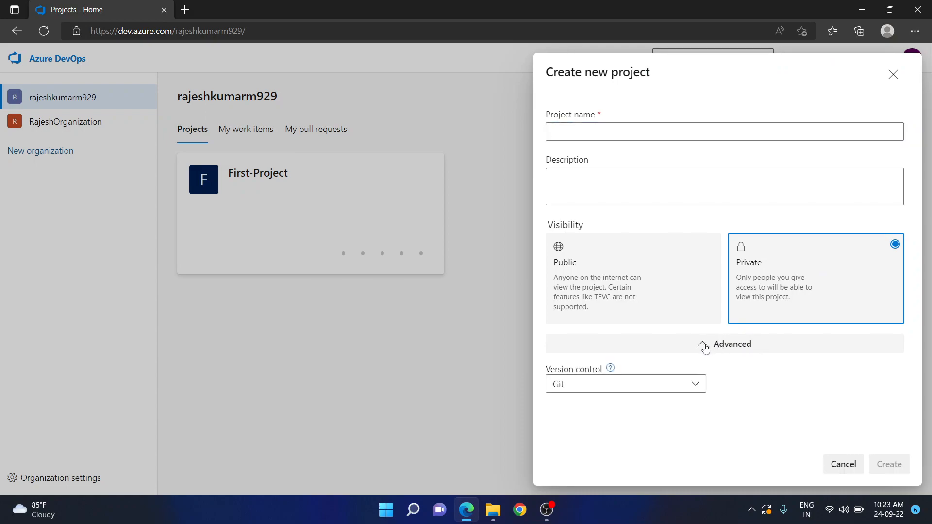
click(704, 344)
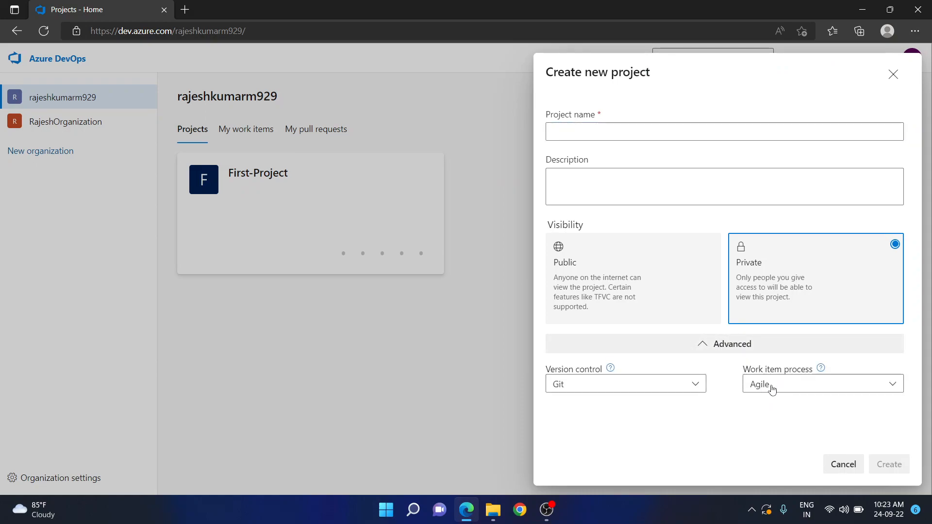
click(824, 384)
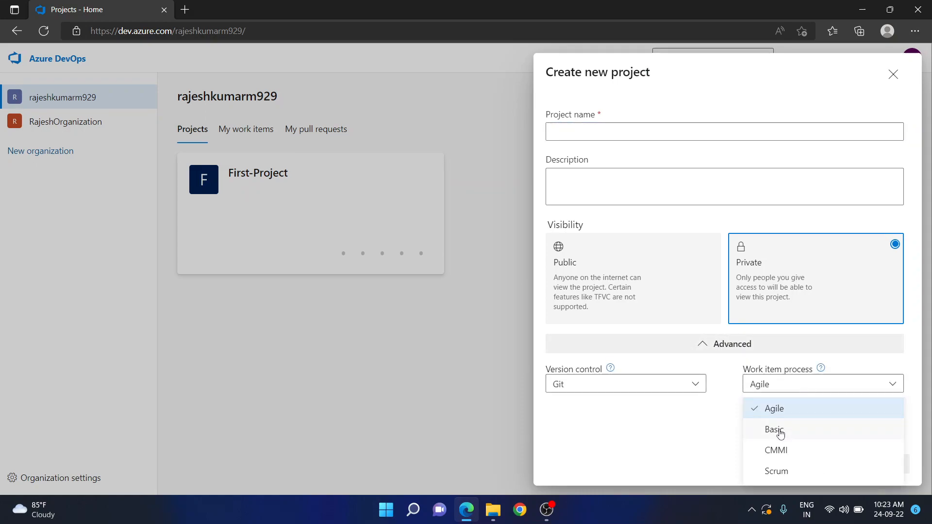
mouse_move(765, 390)
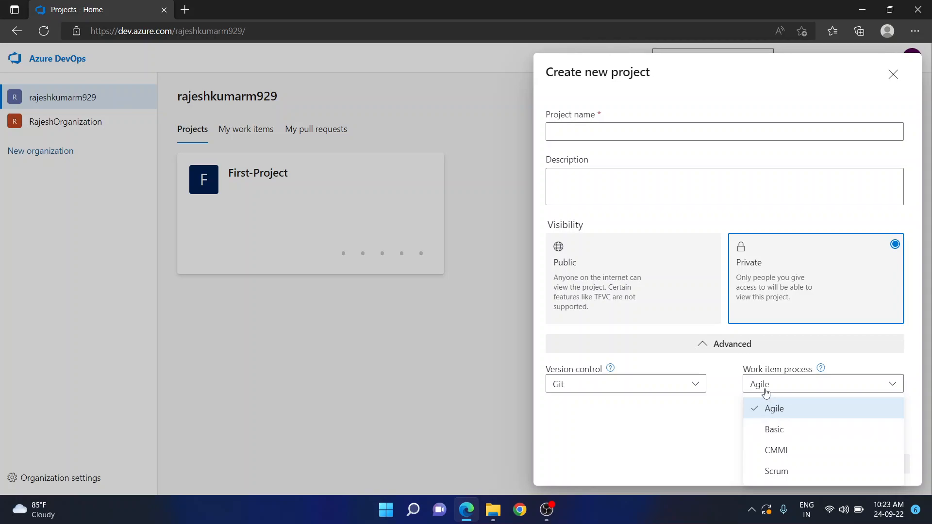
click(775, 408)
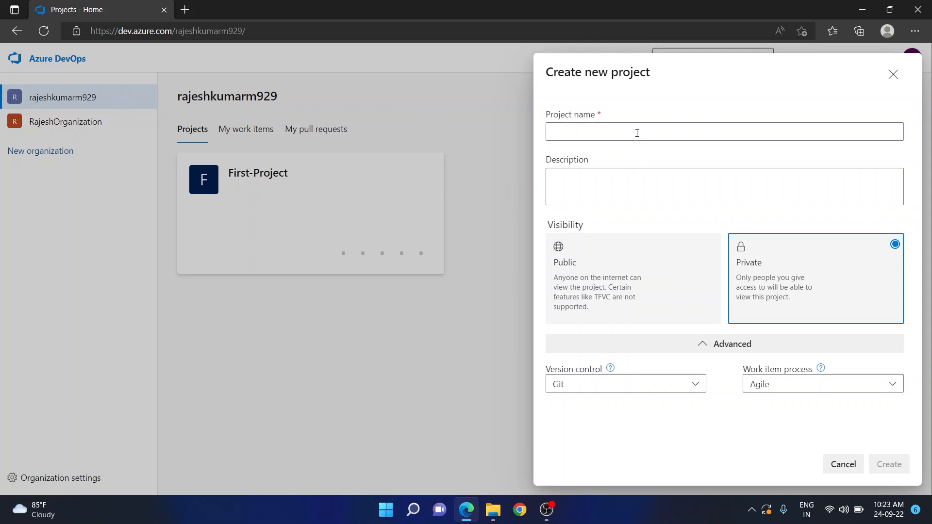
- Name and describe the project 'Agile-Project' and create it as private with Git
text(A)
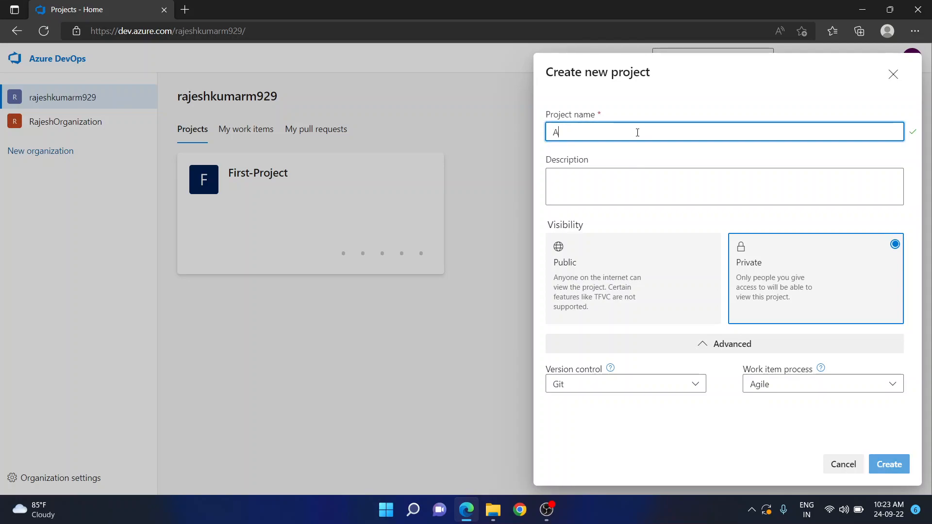
text(gile-P)
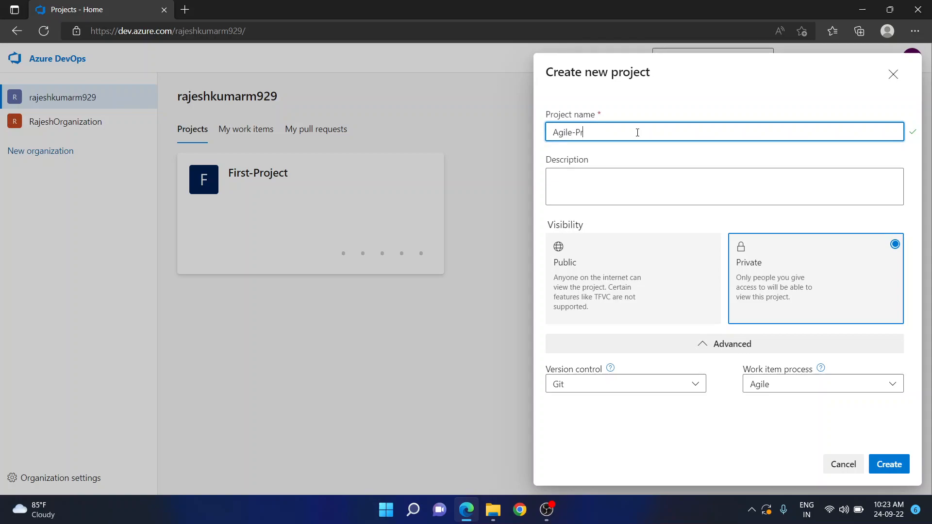
text(rpject)
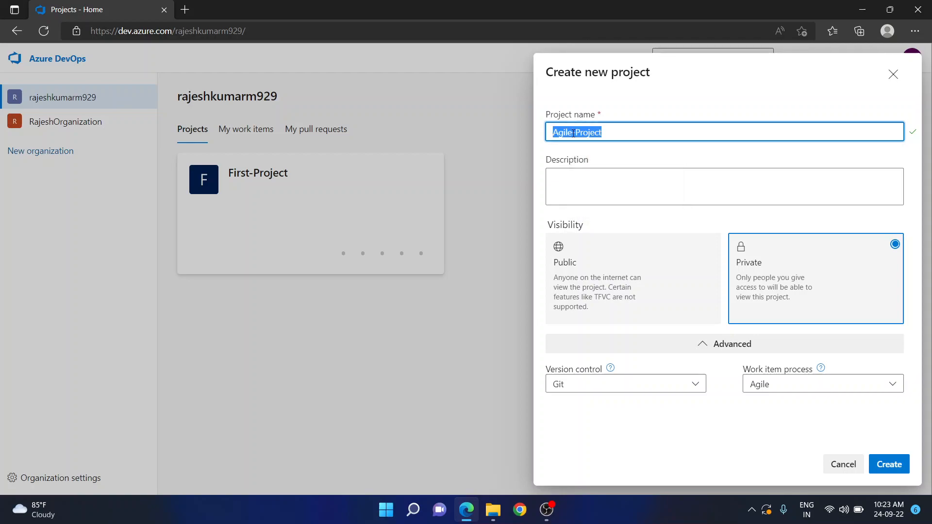
text(Agile-Project)
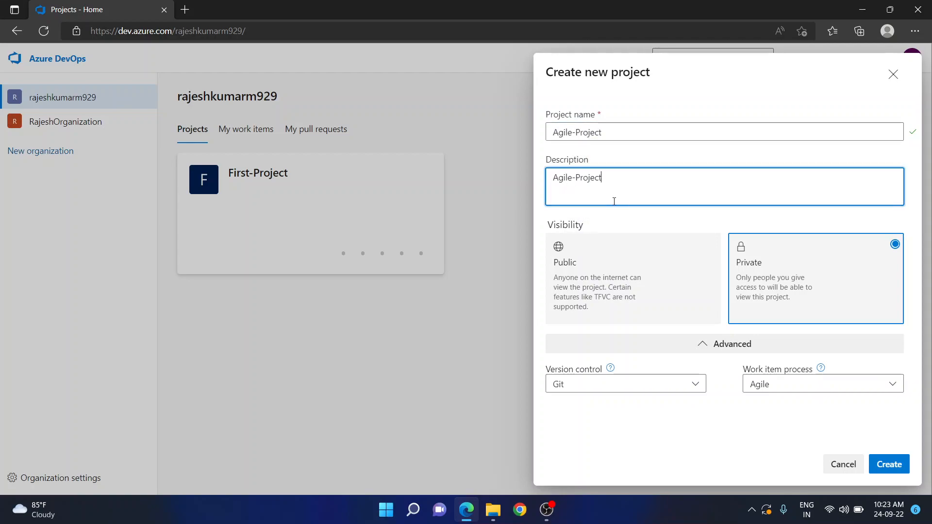
click(889, 464)
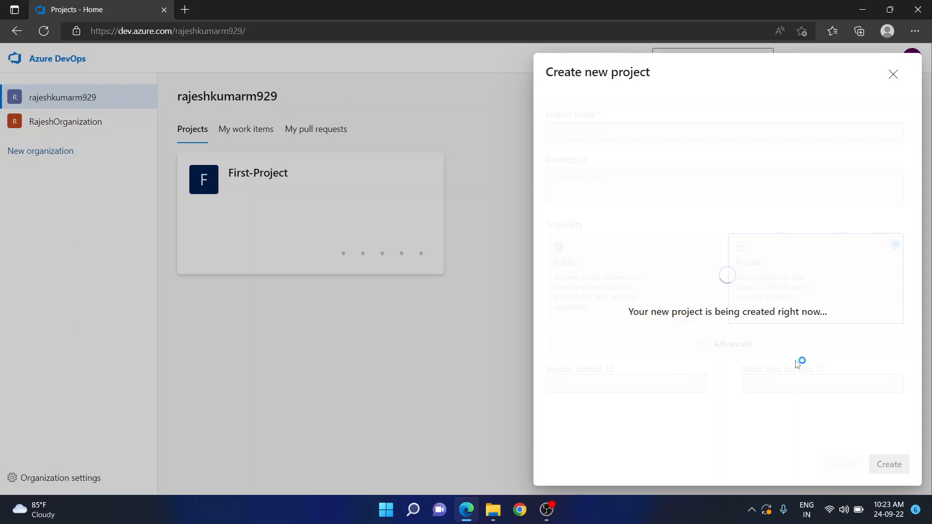
- View Agile-Project's work item types: Bug, Epic, Feature, Issue, Task, Test Case, User Story
click(889, 465)
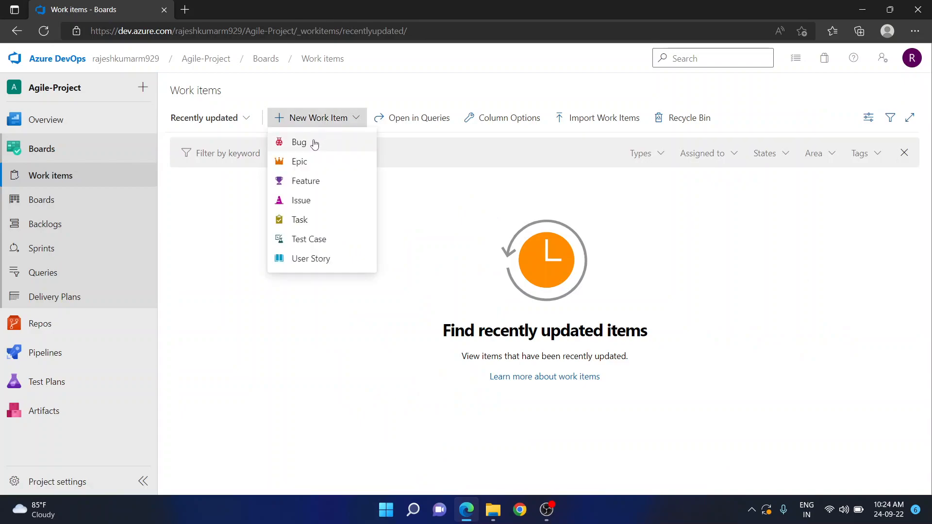
mouse_move(320, 264)
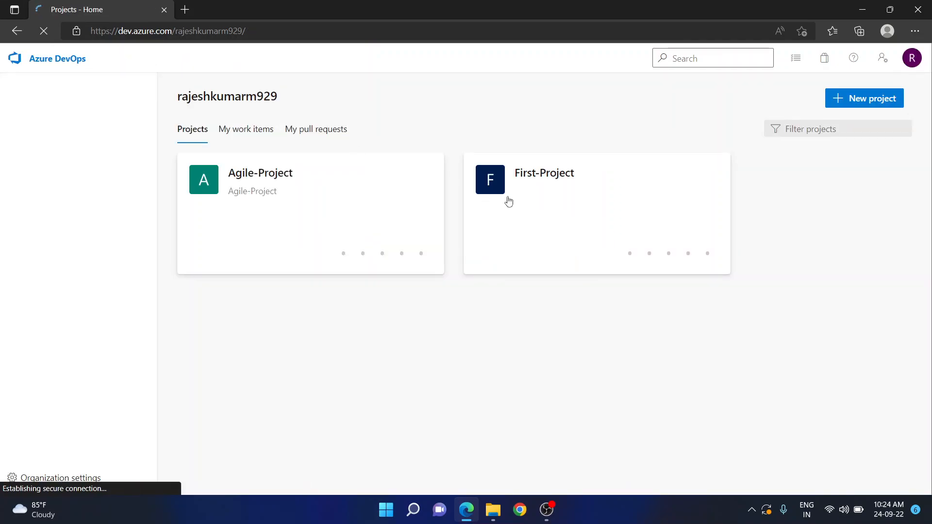
- Check that a blank new-project form preselects Agile as the work item process
click(865, 98)
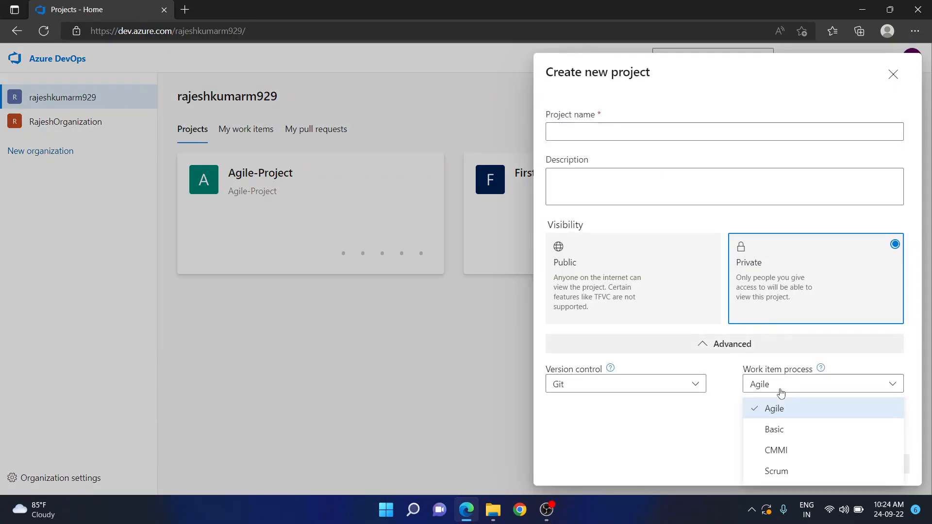
click(775, 408)
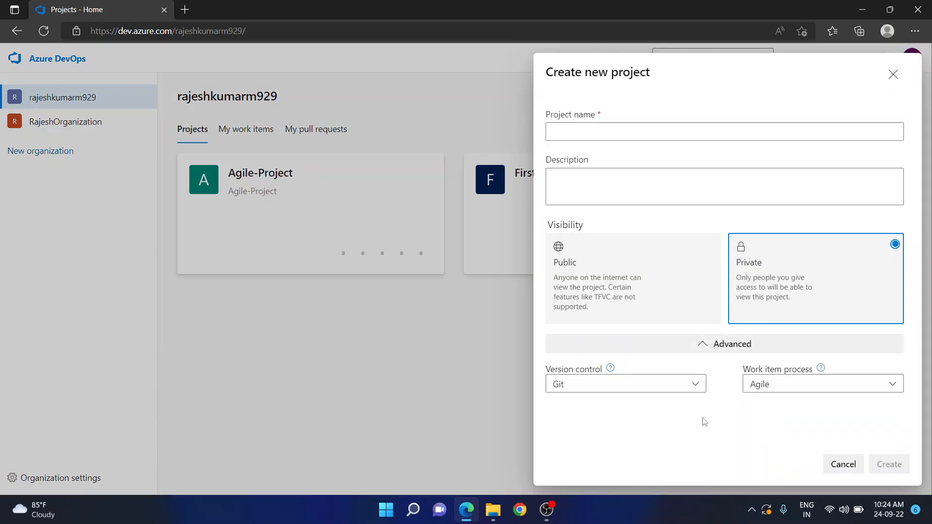
mouse_move(628, 278)
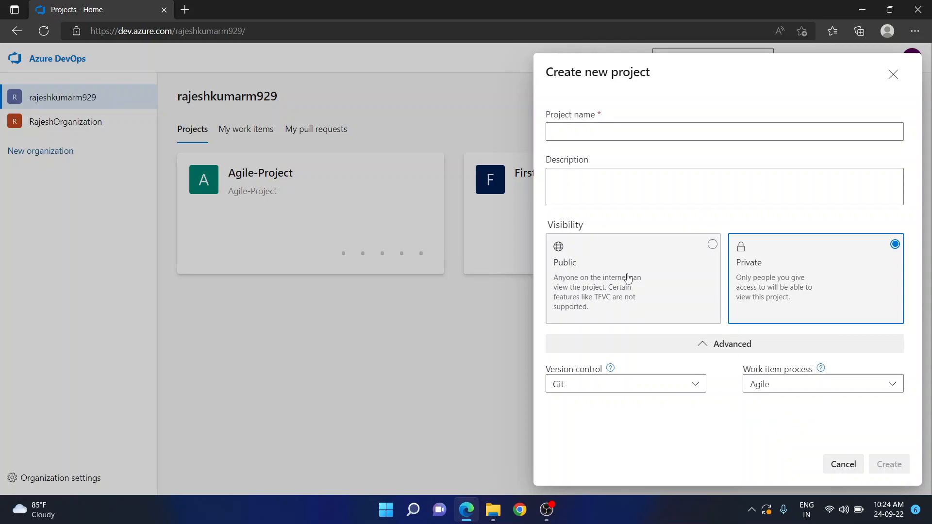